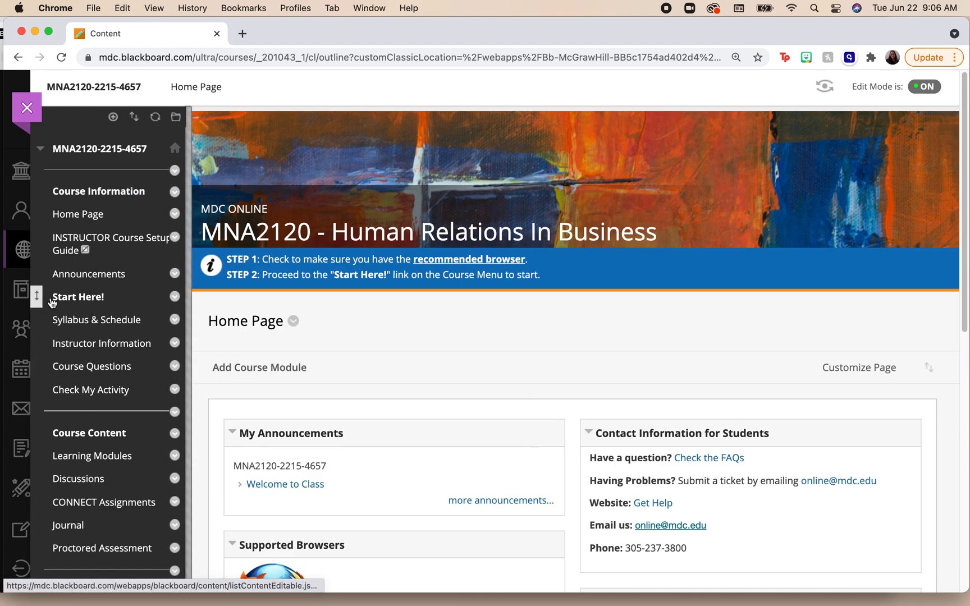
mouse_move(79, 297)
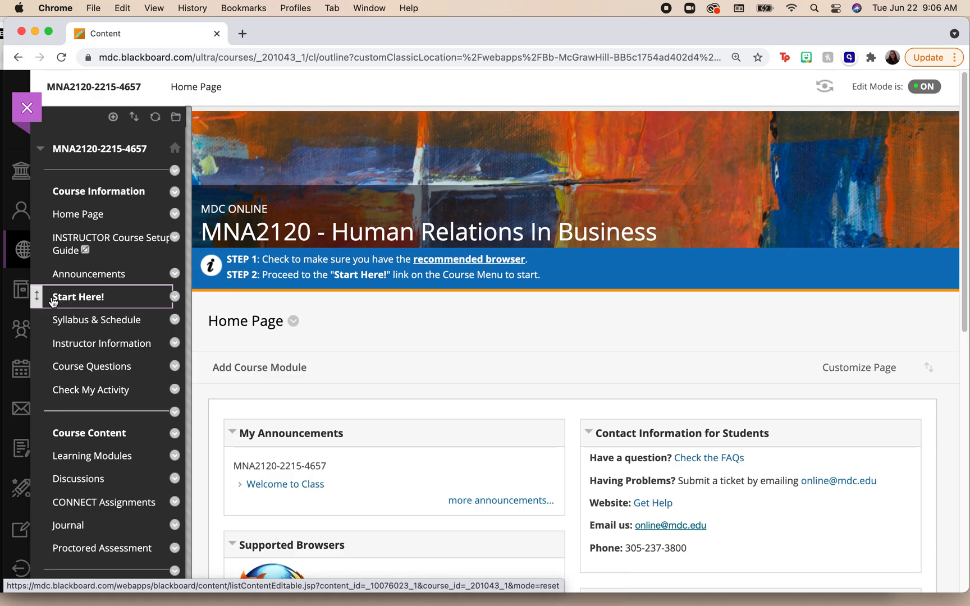
Open the MNA2120 Start Here! page and scroll to its module-by-module lesson outline
left_click(78, 297)
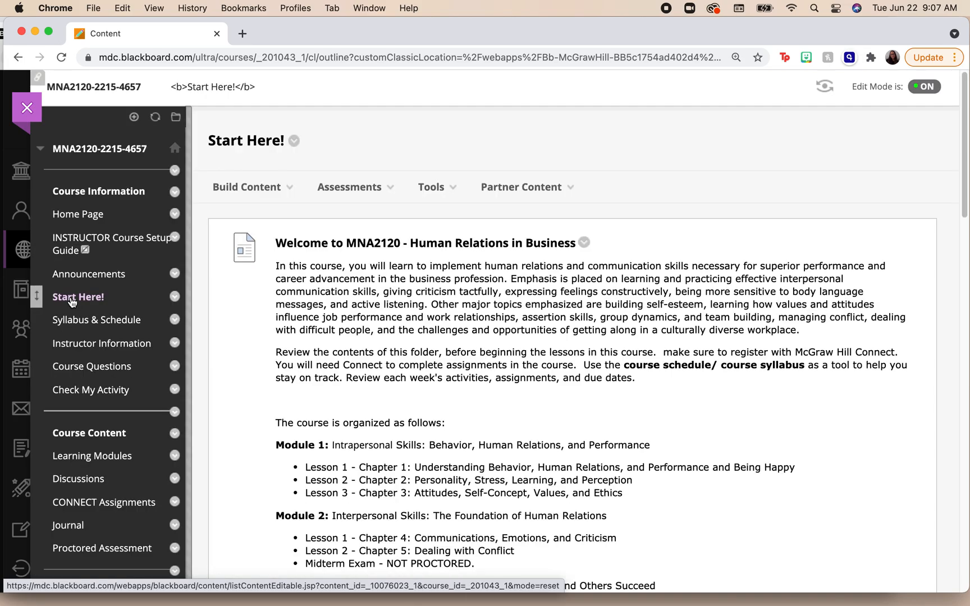
scroll("down", 3)
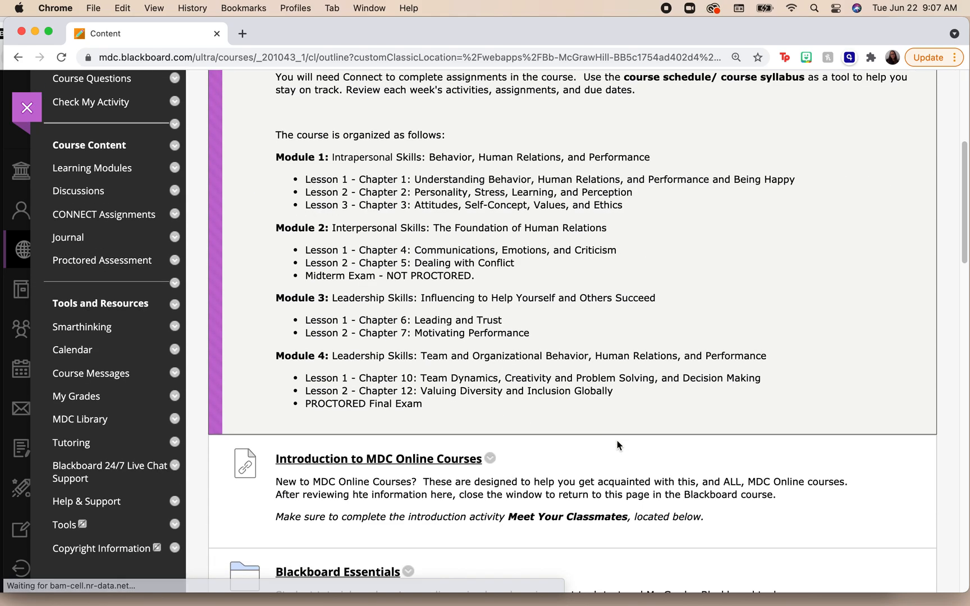
scroll("down", 3)
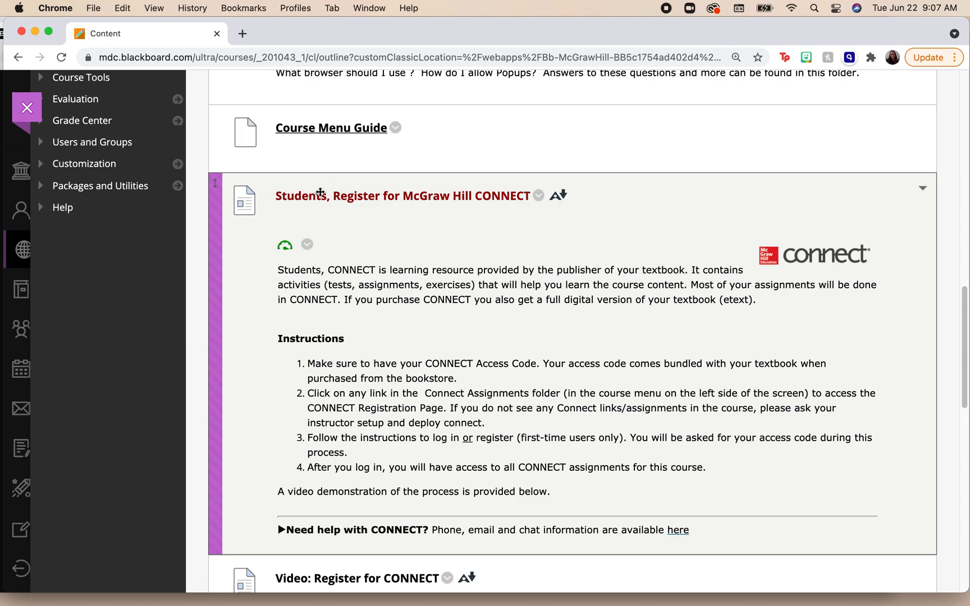
mouse_move(462, 190)
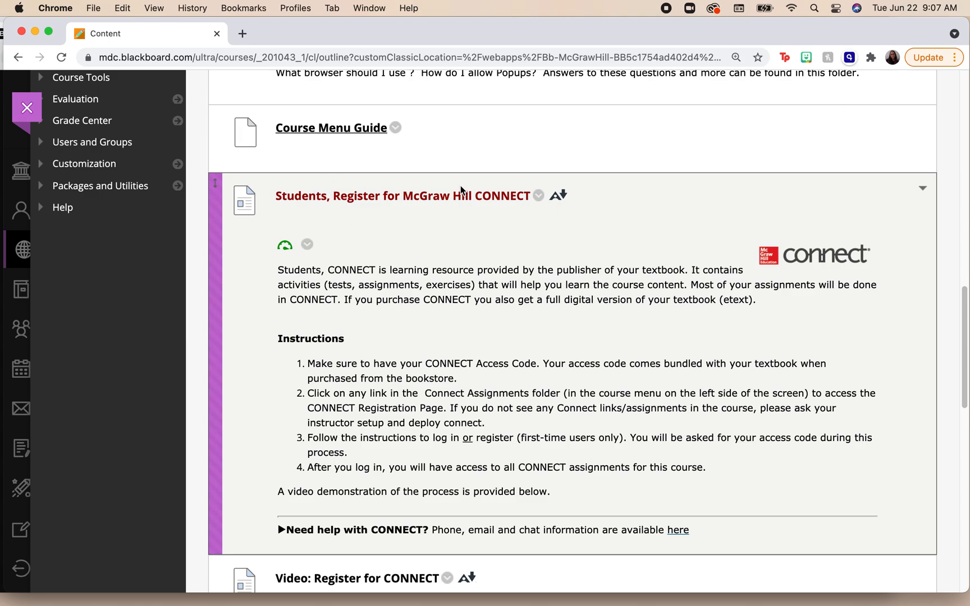
mouse_move(364, 365)
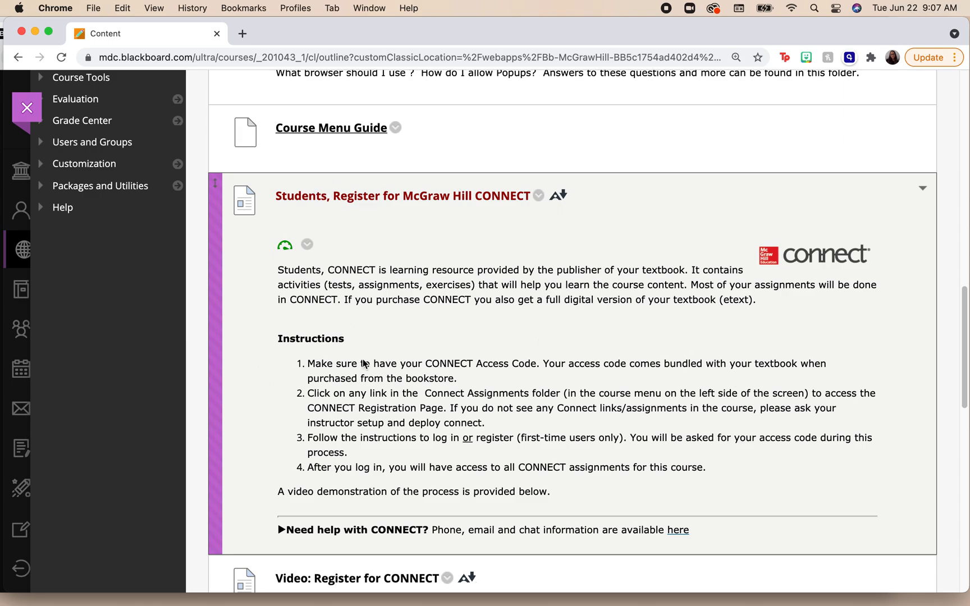
mouse_move(407, 505)
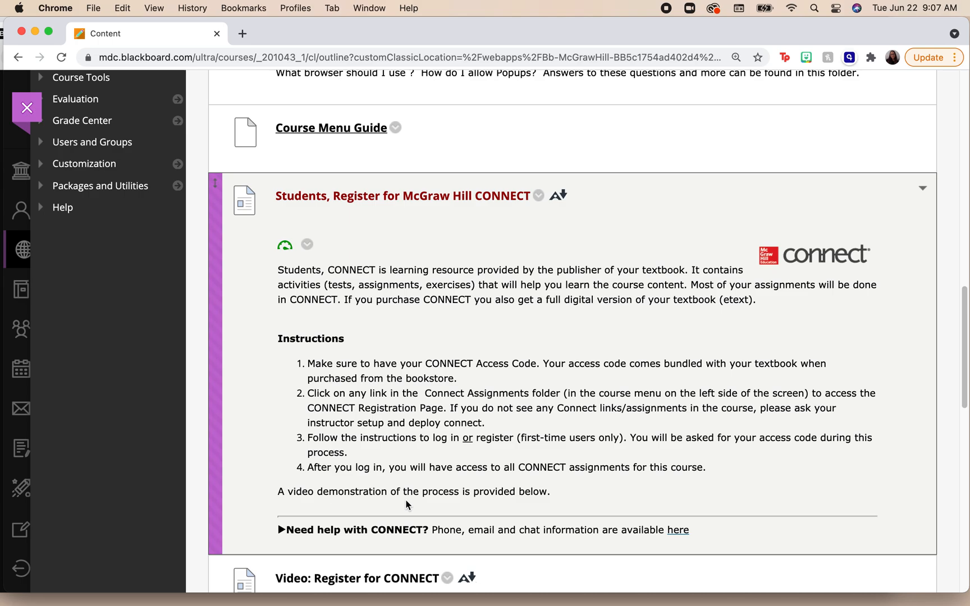
mouse_move(412, 506)
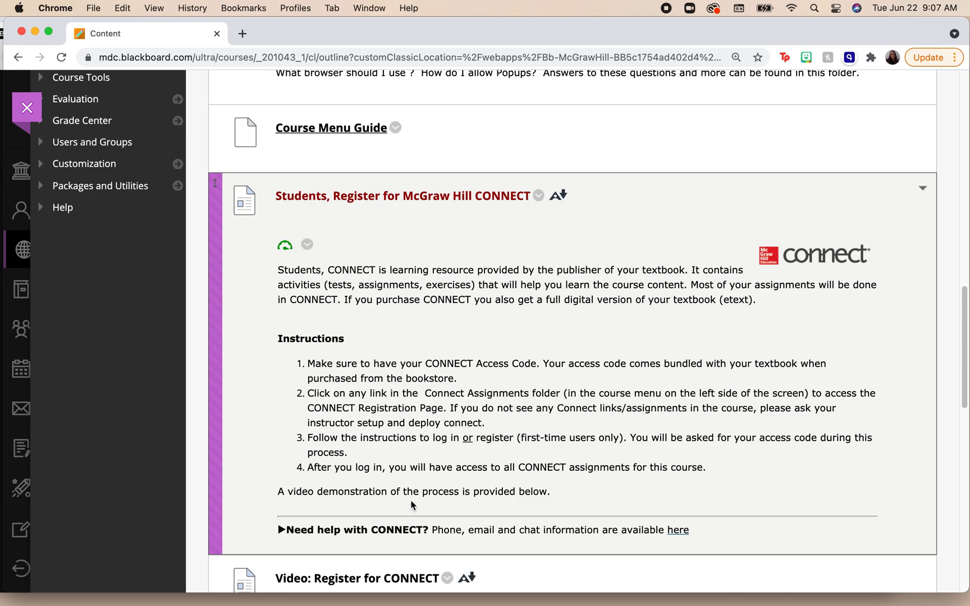
left_click_drag(629, 364, 455, 378)
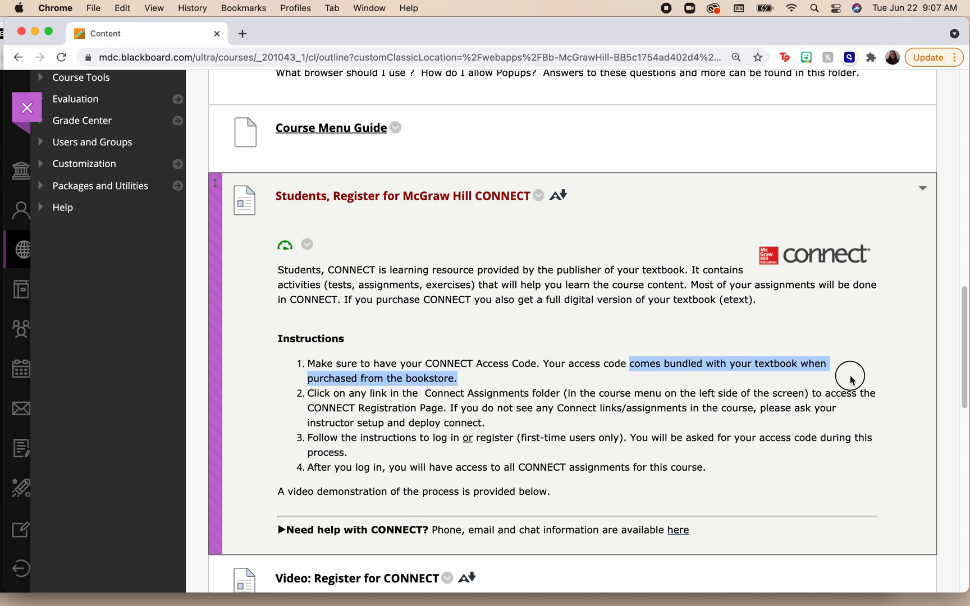
mouse_move(858, 376)
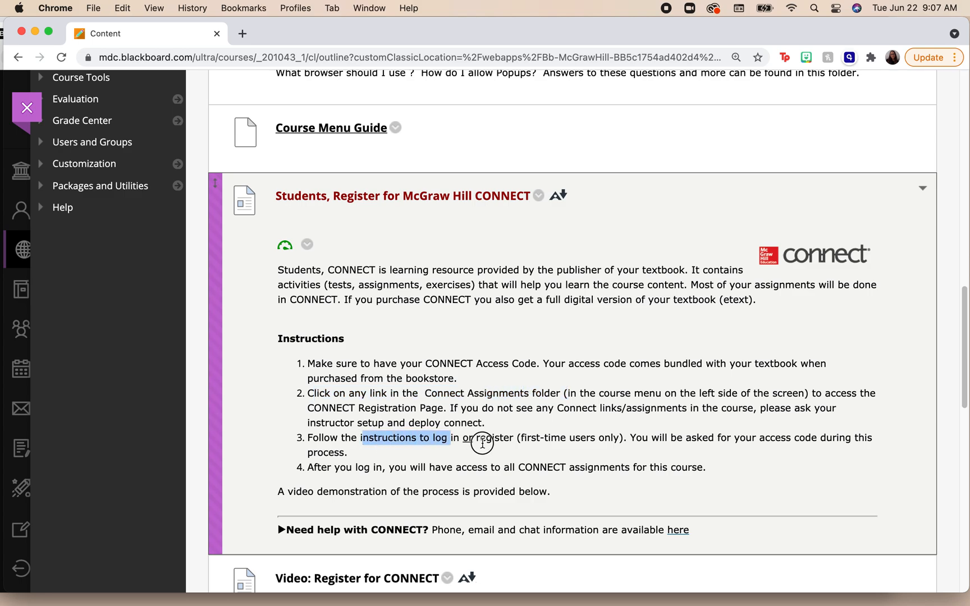
left_click_drag(361, 438, 346, 453)
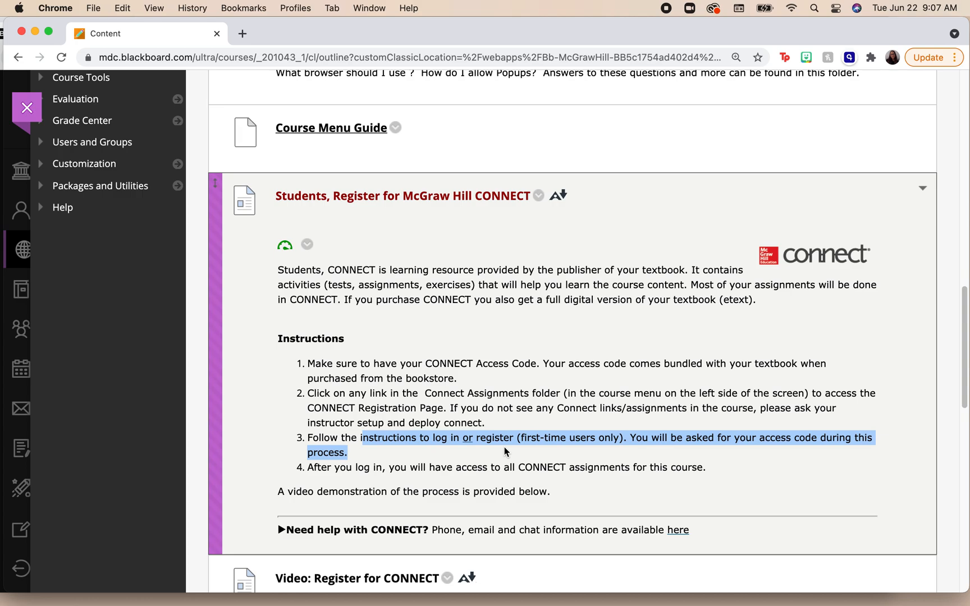
mouse_move(676, 328)
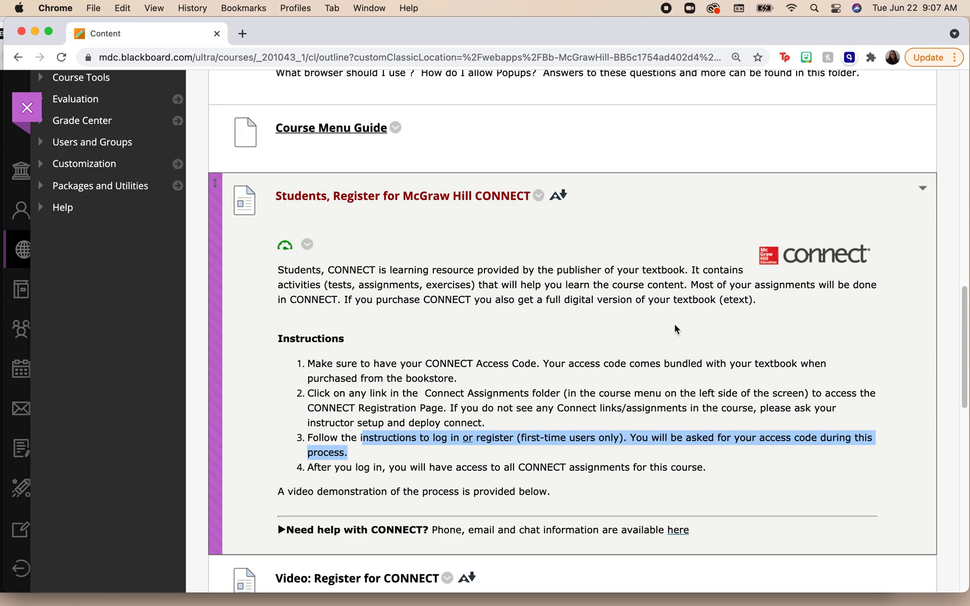
scroll("down", 3)
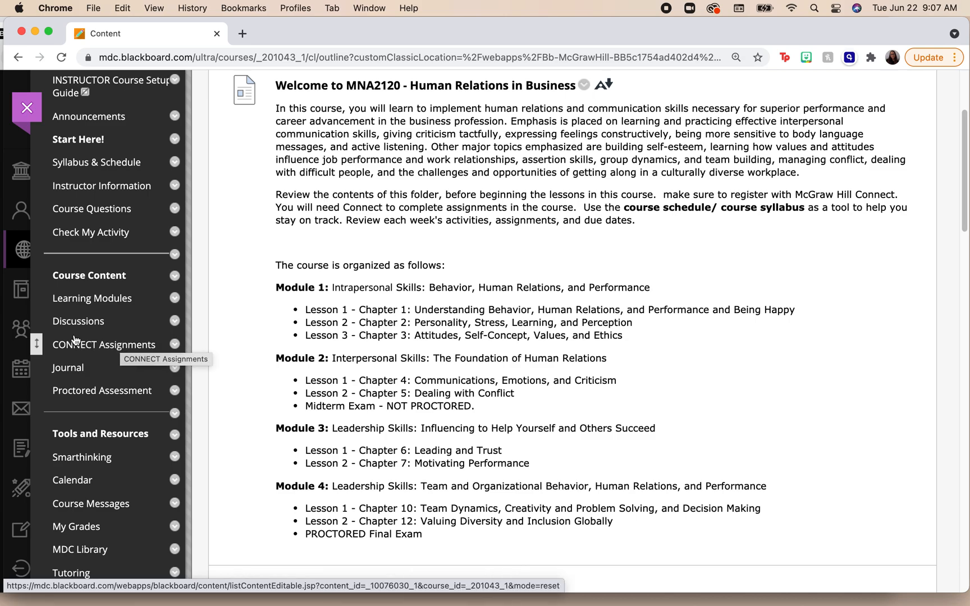
Scroll through CONNECT Assignments to the orientation videos, orientation folders and chapter folders
scroll("down", 3)
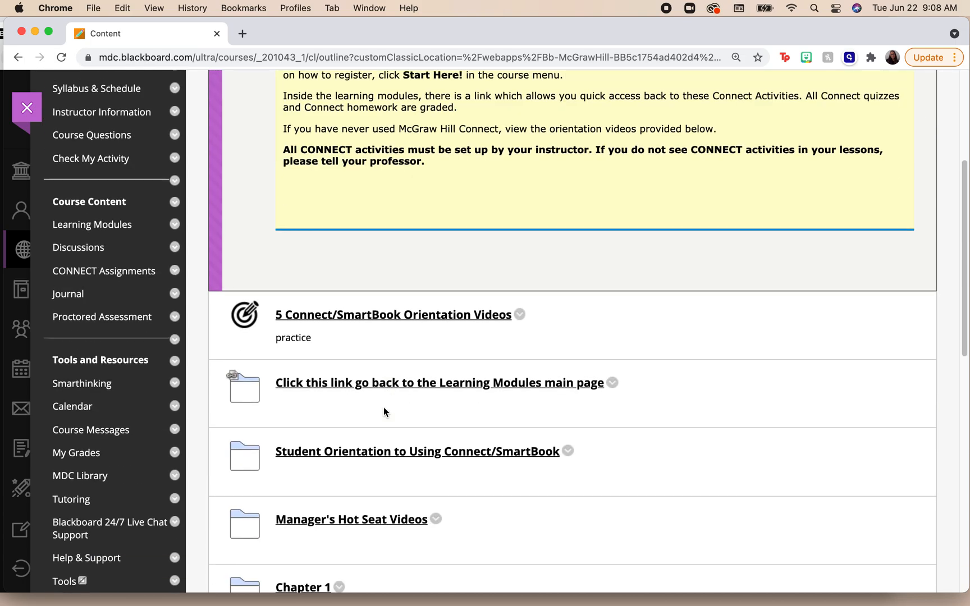
scroll("down", 3)
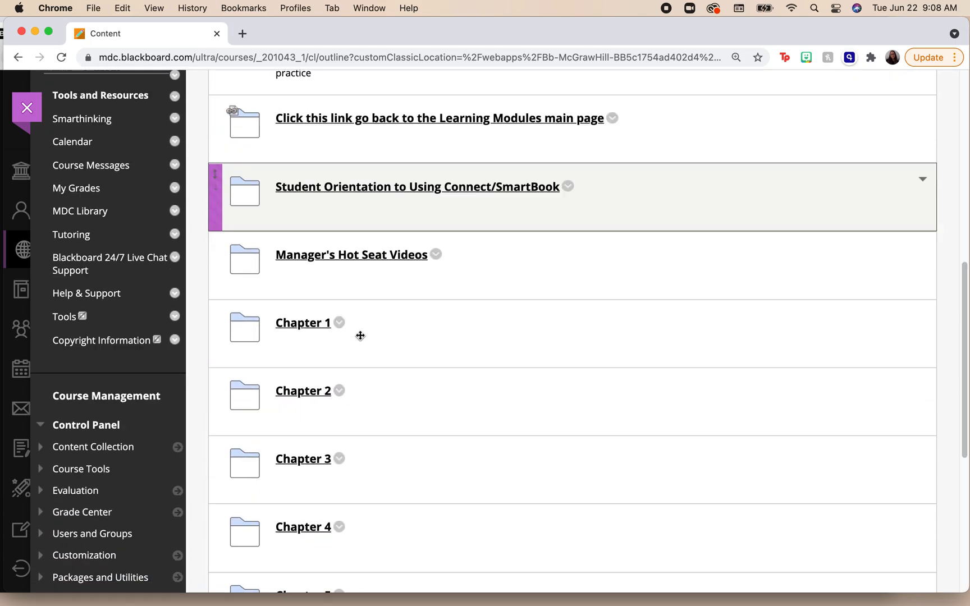
scroll("down", 3)
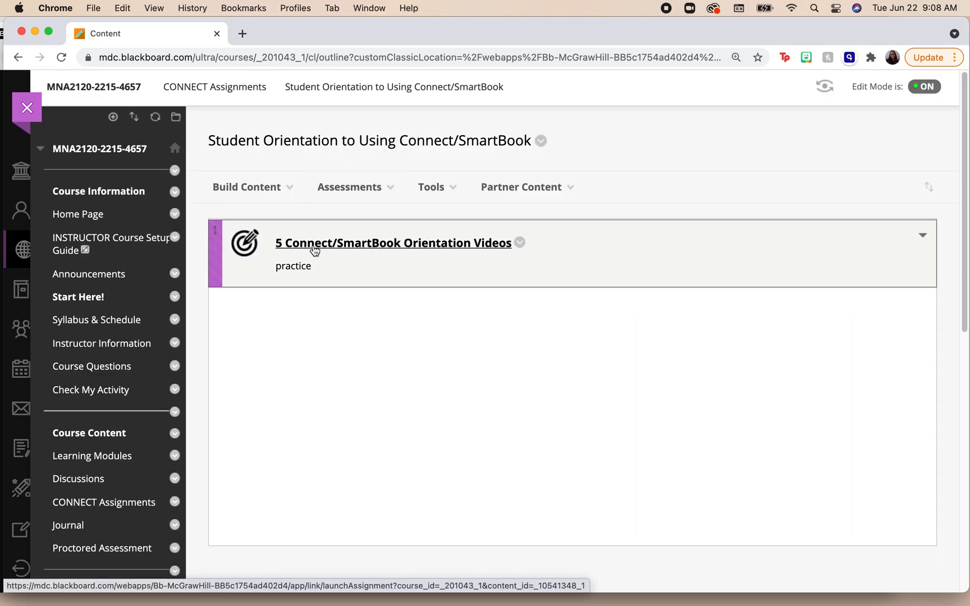
mouse_move(345, 241)
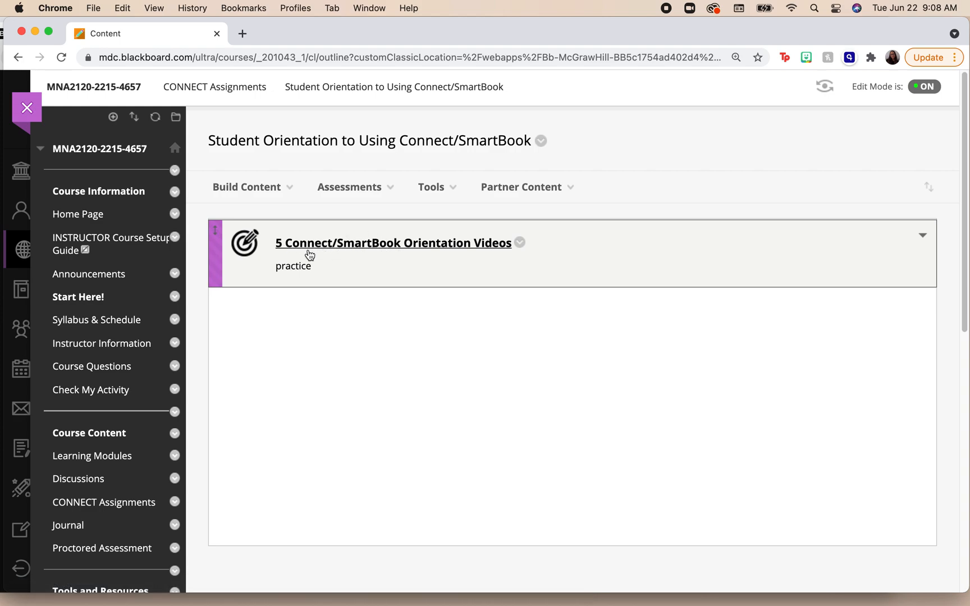
mouse_move(374, 247)
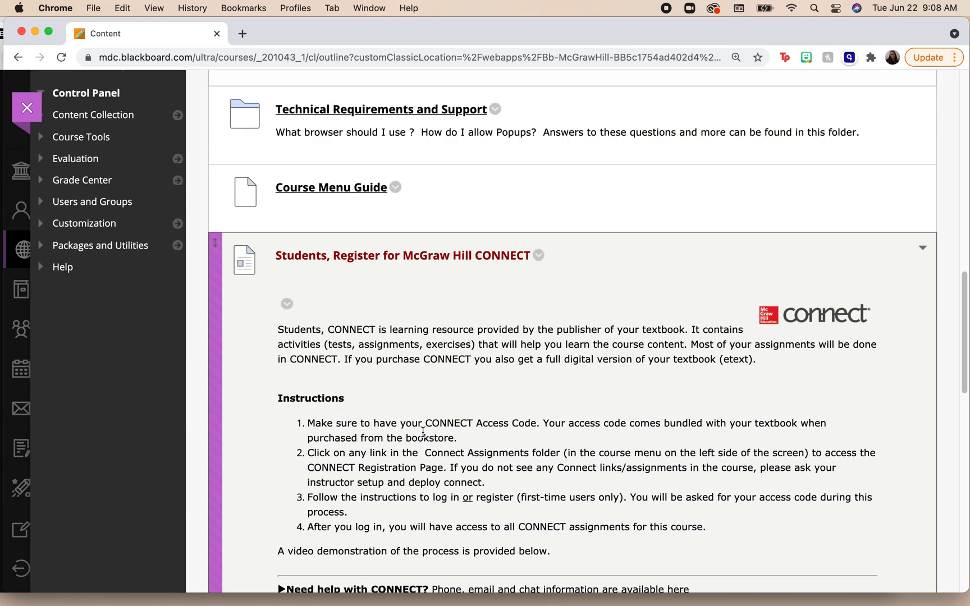
Scroll the page to return to the CONNECT Assignments orientation items and chapter folders
scroll("down", 3)
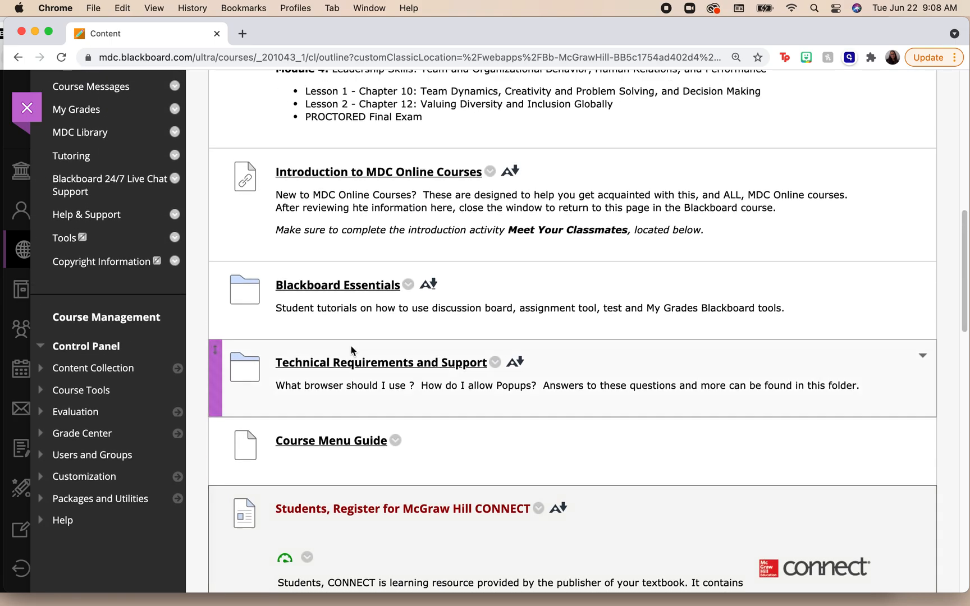
scroll("up", 3)
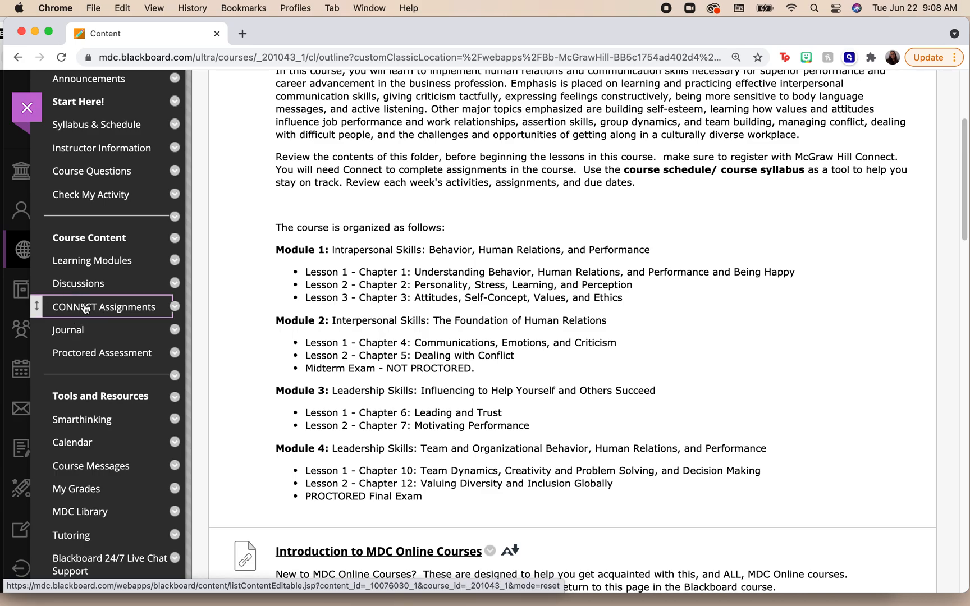
scroll("down", 3)
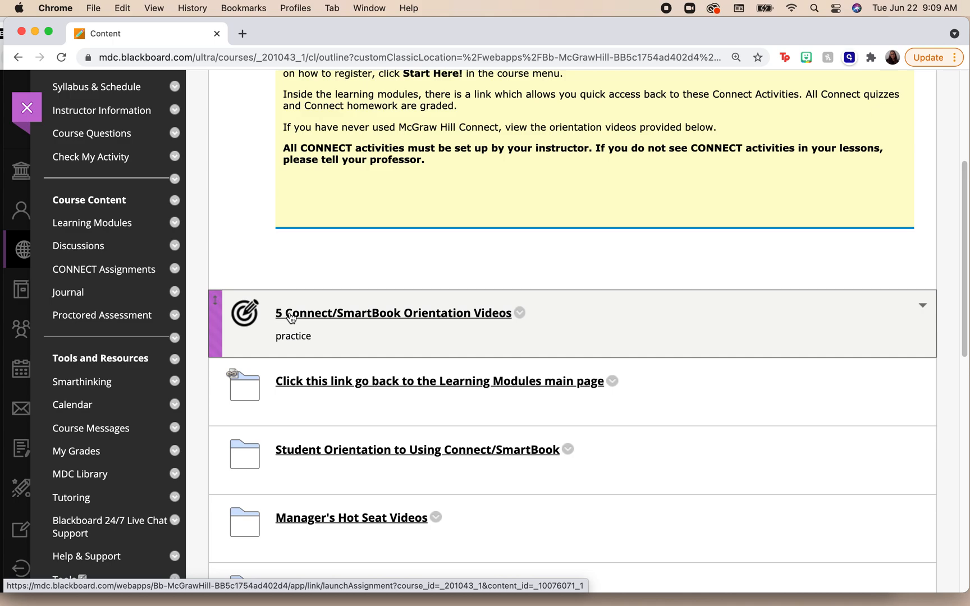
mouse_move(416, 329)
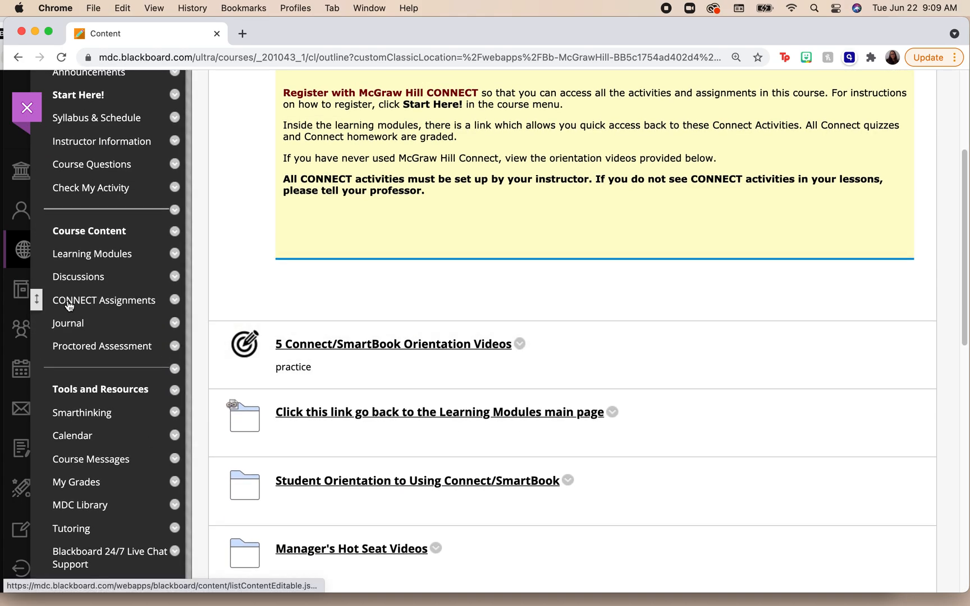
mouse_move(104, 300)
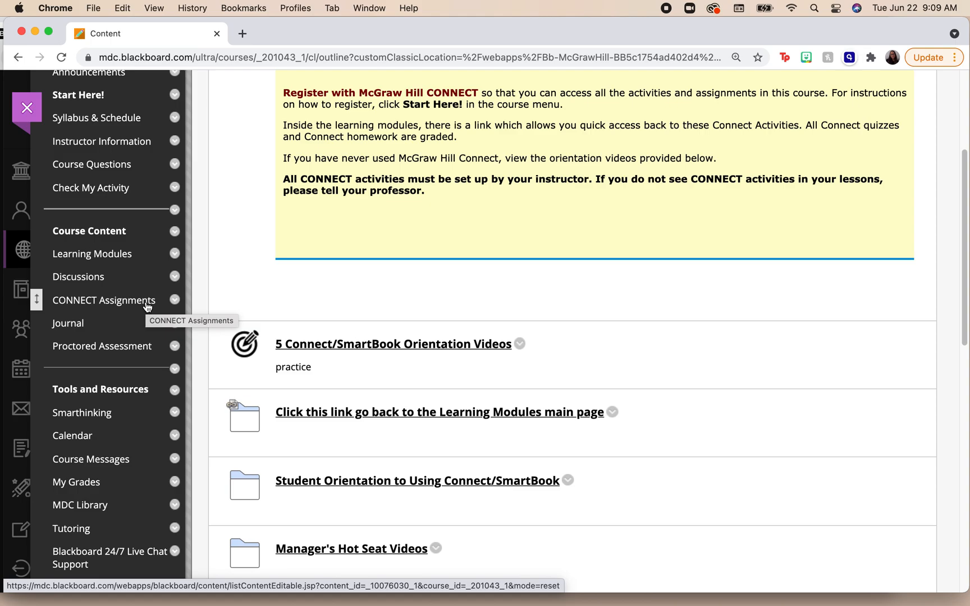